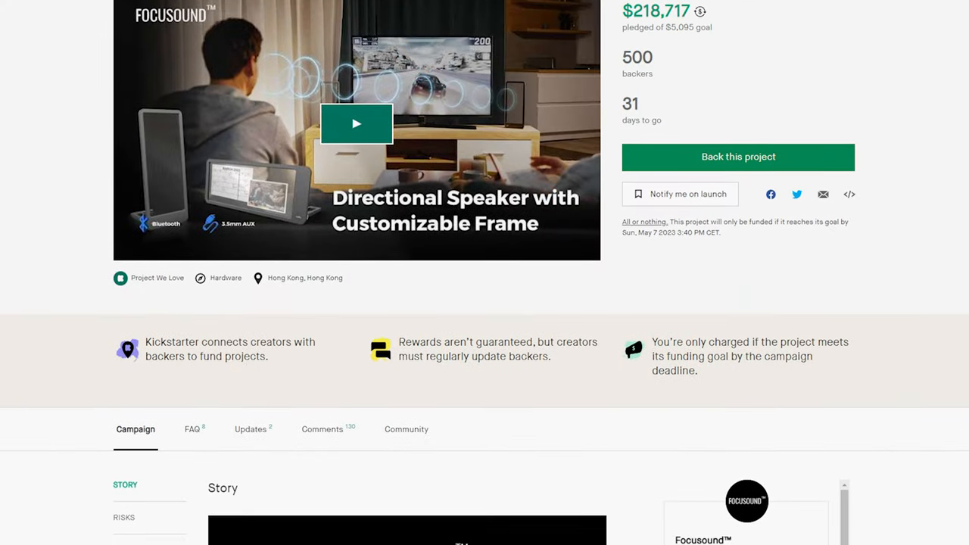
scroll(down, 3)
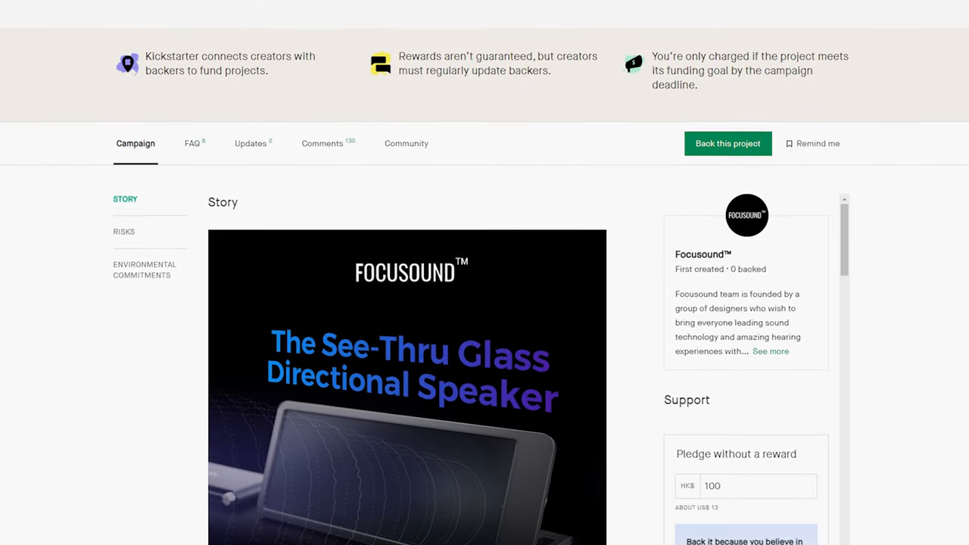
scroll(down, 3)
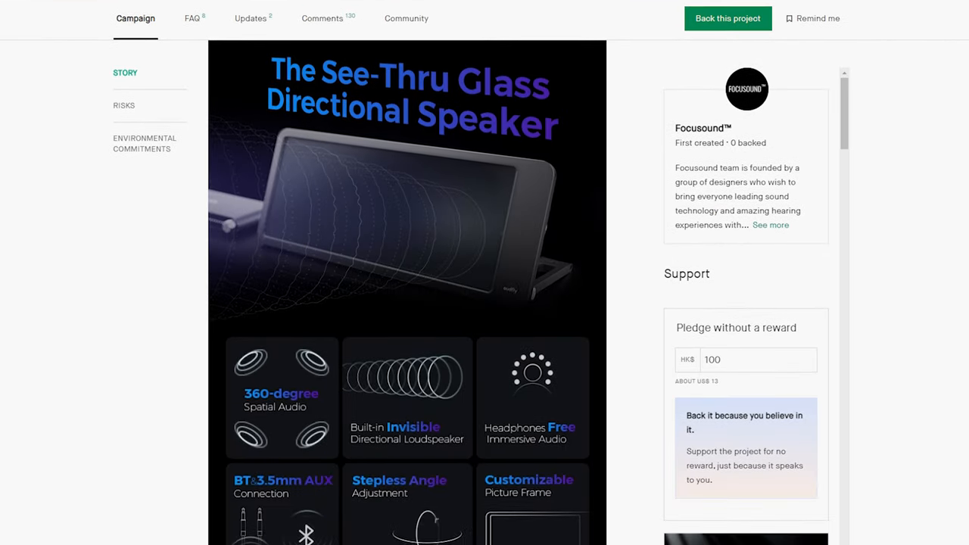
scroll(down, 3)
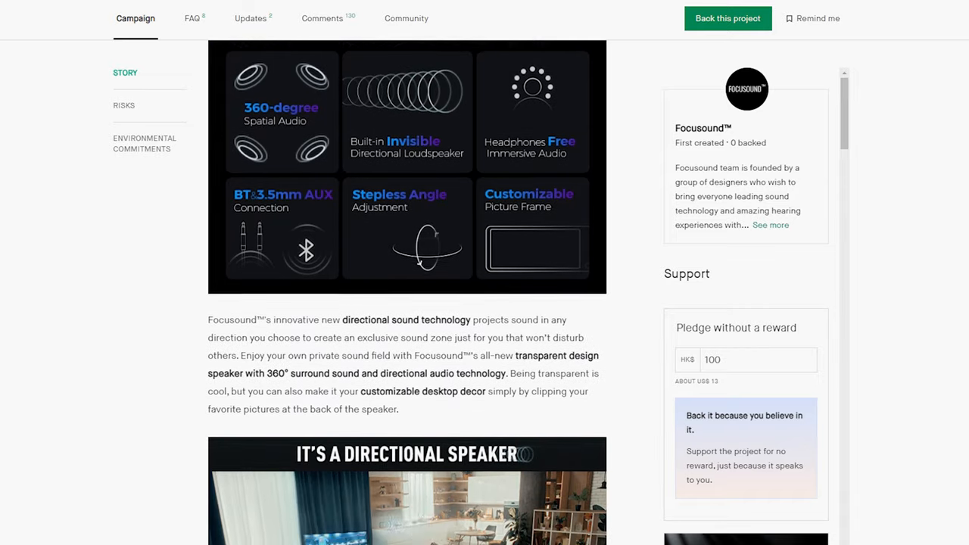
scroll(down, 3)
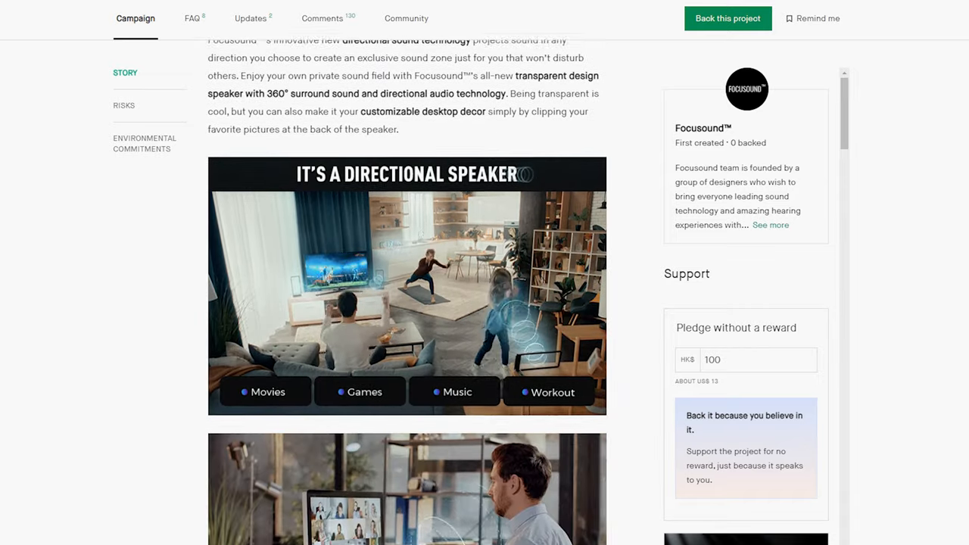
scroll(down, 3)
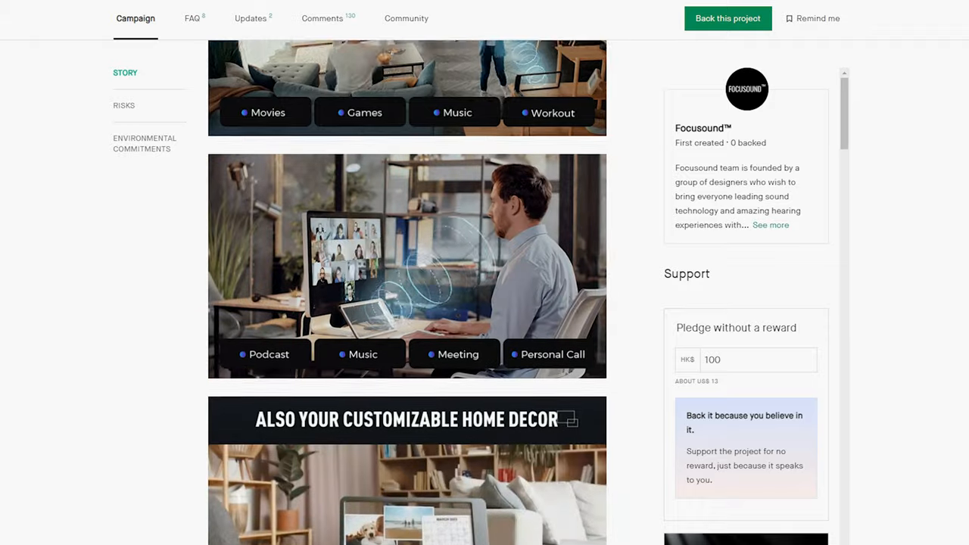
scroll(down, 3)
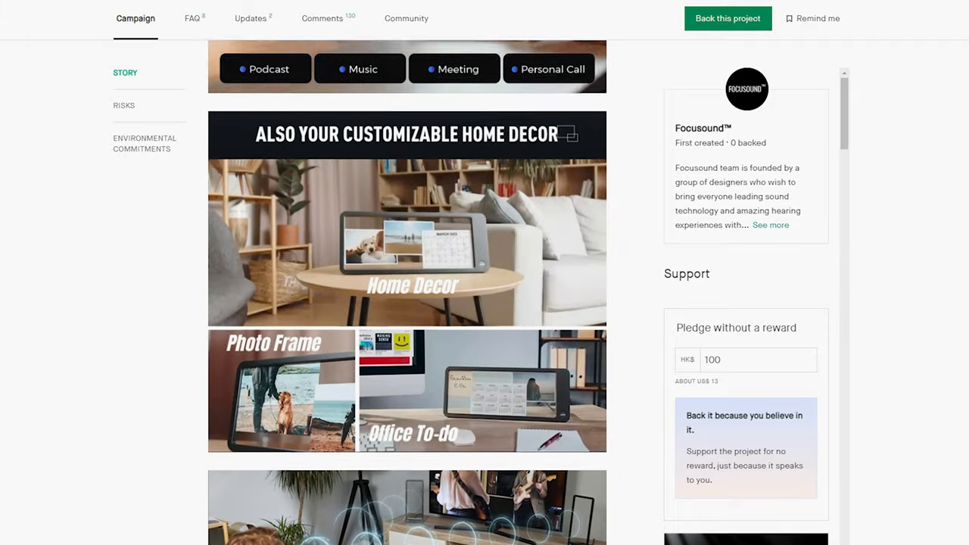
scroll(down, 3)
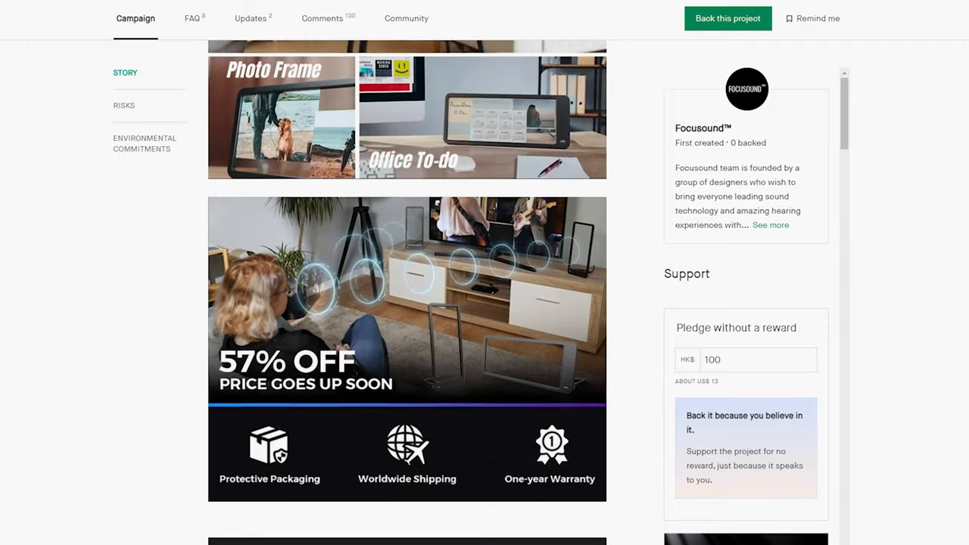